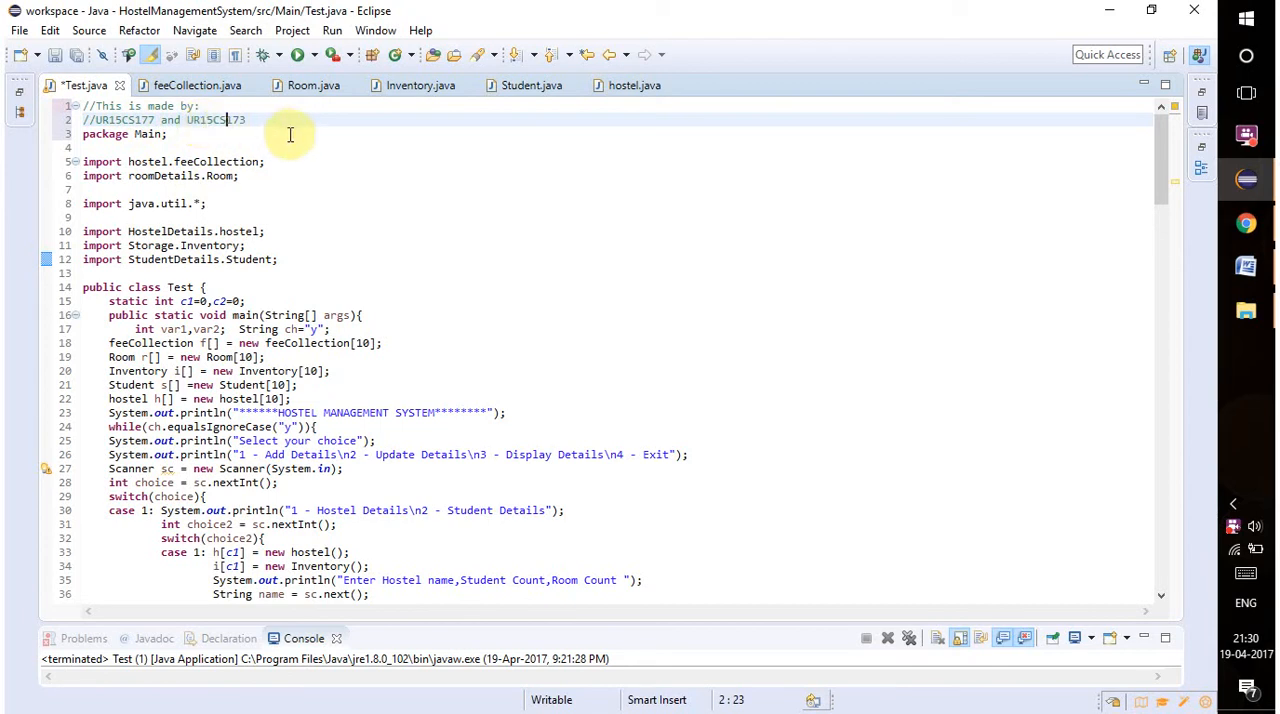
pyautogui.moveTo(539, 275)
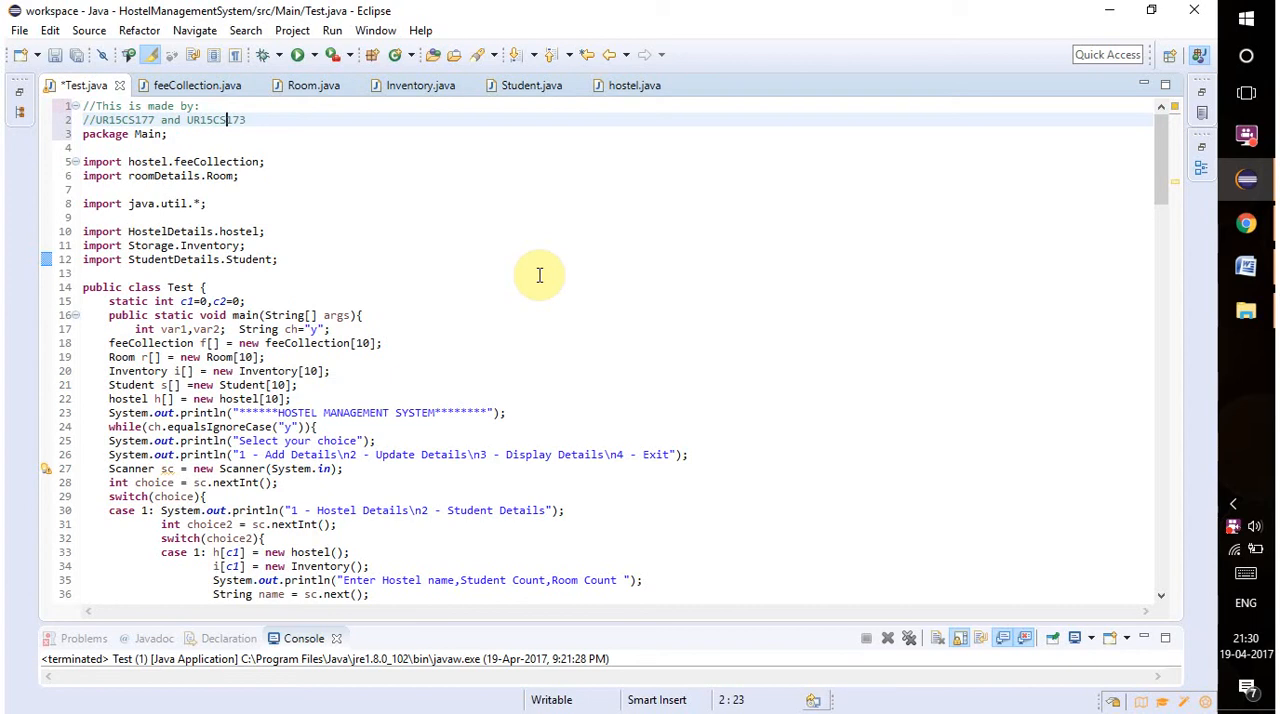
pyautogui.moveTo(613, 106)
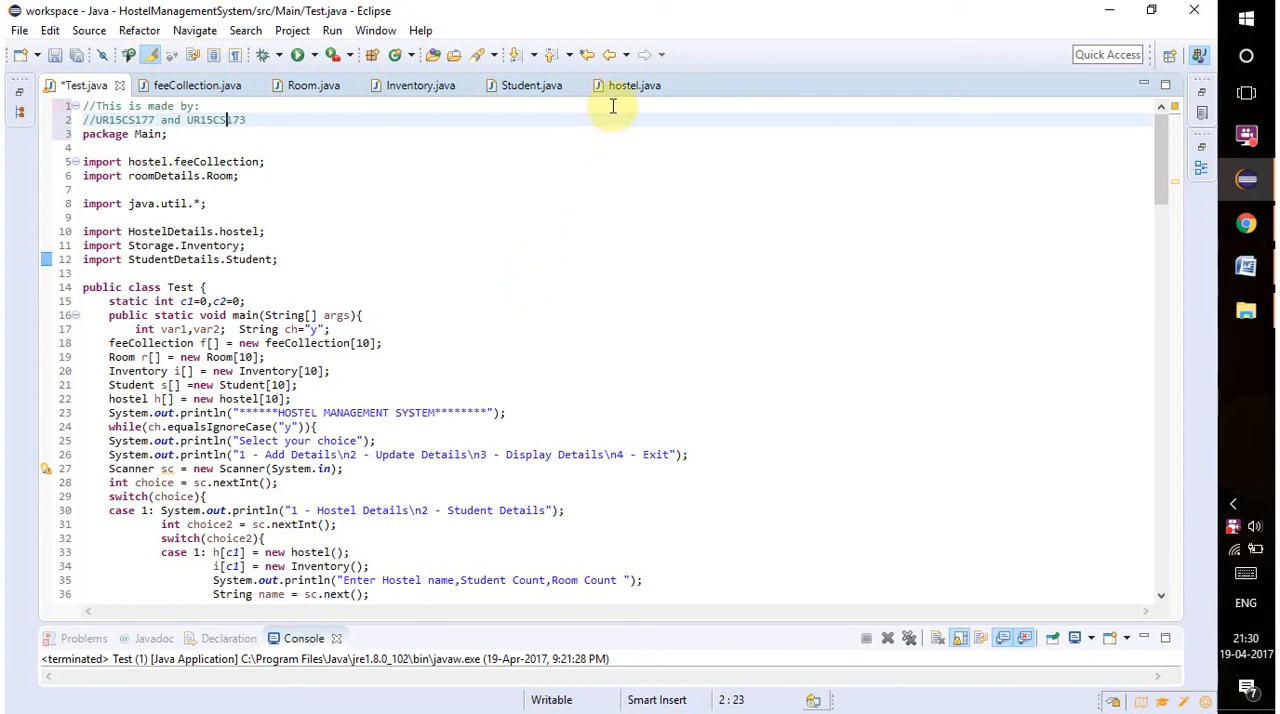
# Review the hostel, Inventory, Student and Room classes, ending on feeCollection's fee fields.
pyautogui.click(634, 85)
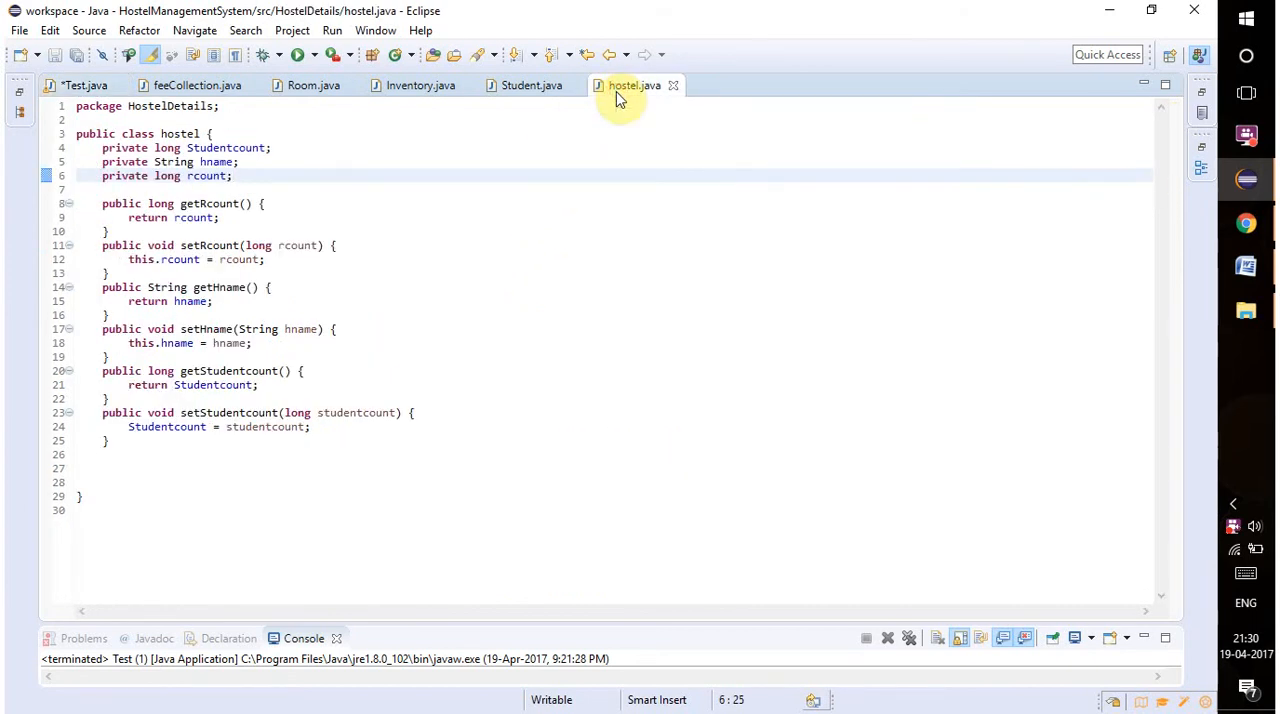
pyautogui.moveTo(621, 108)
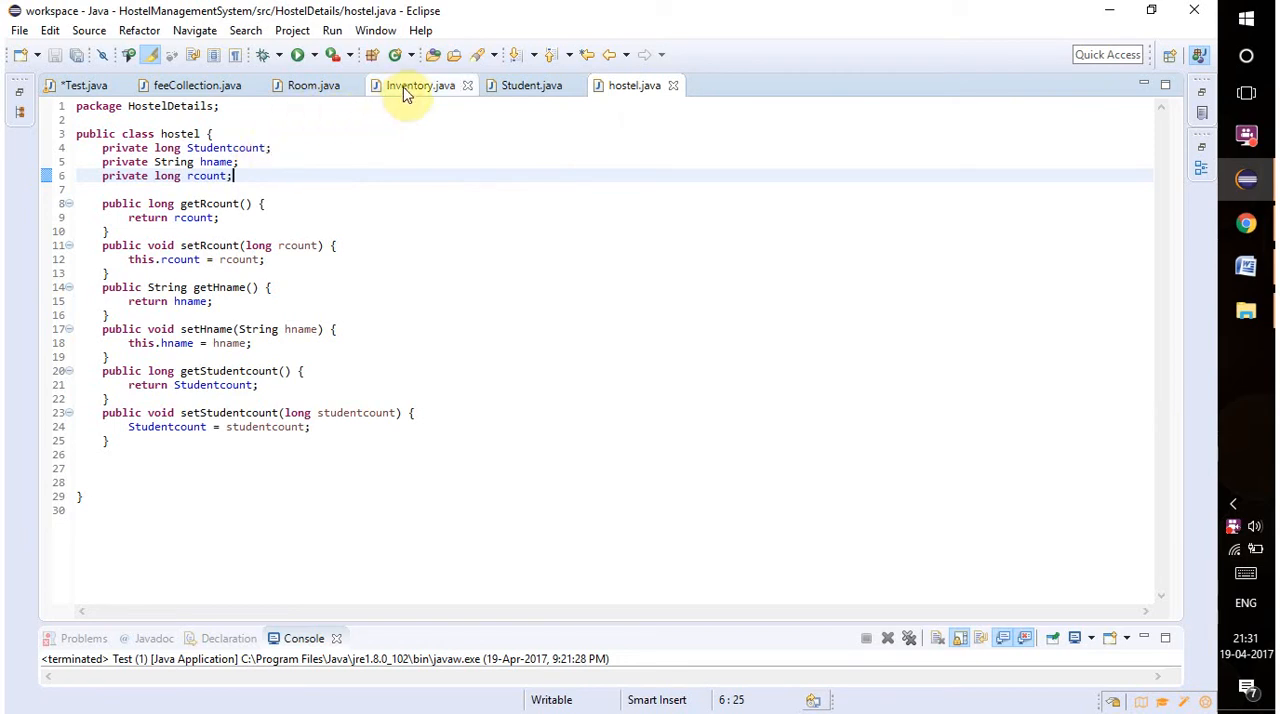
pyautogui.click(413, 85)
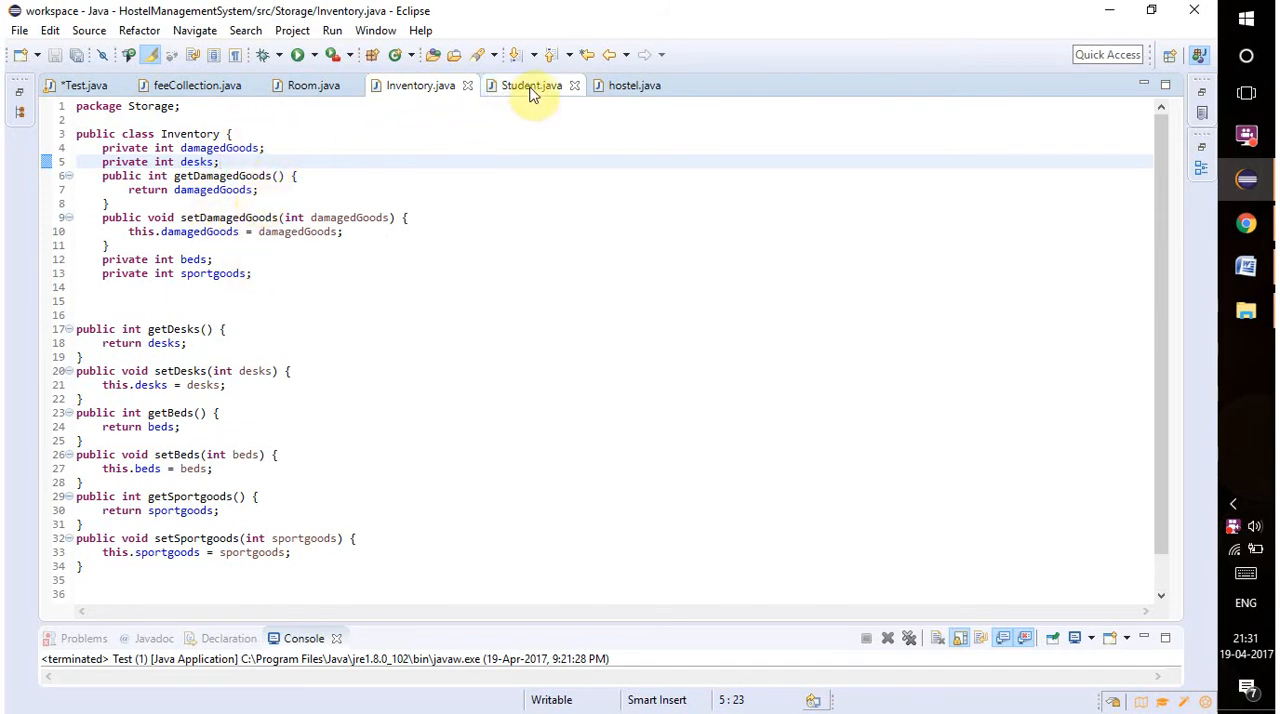
pyautogui.click(531, 85)
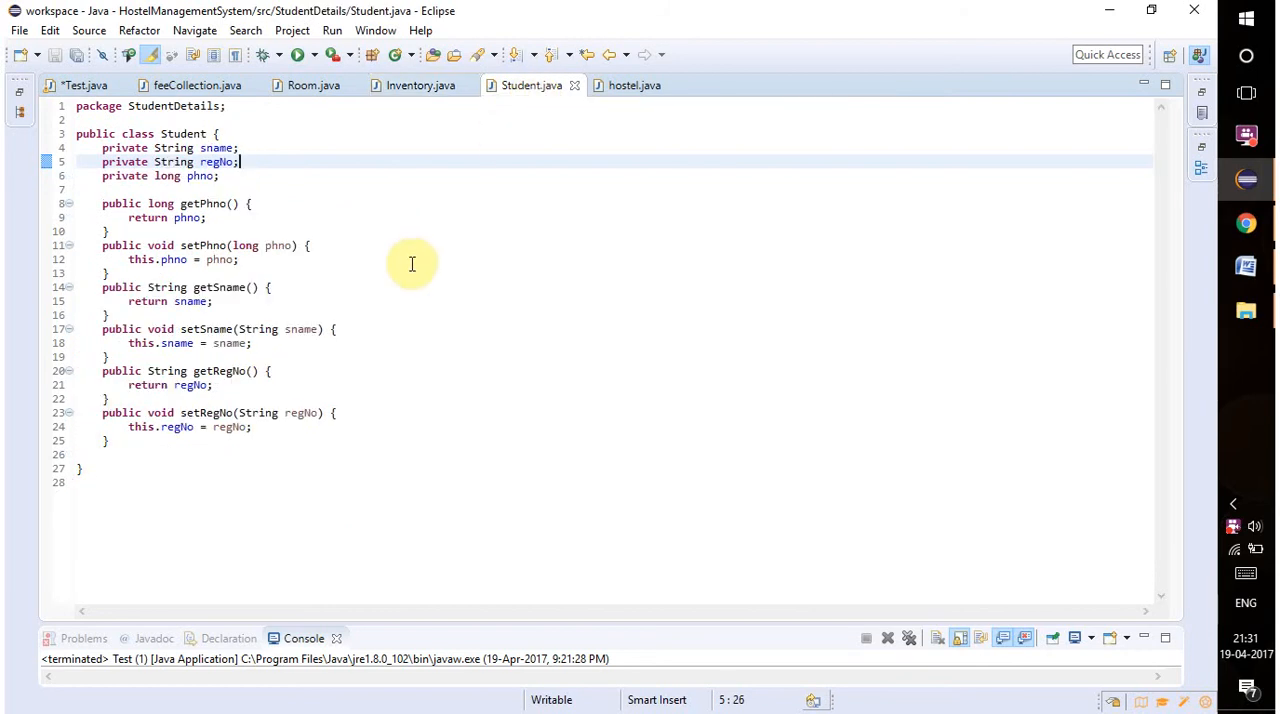
pyautogui.moveTo(266, 147)
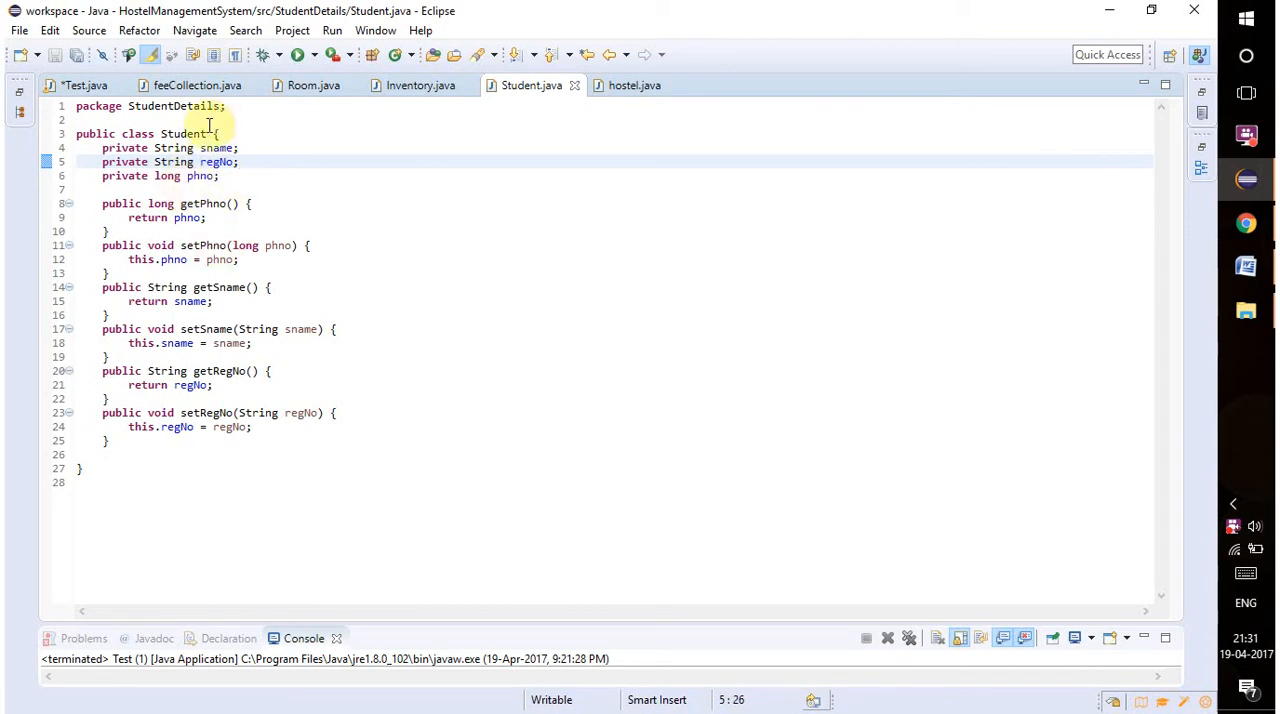
pyautogui.click(313, 85)
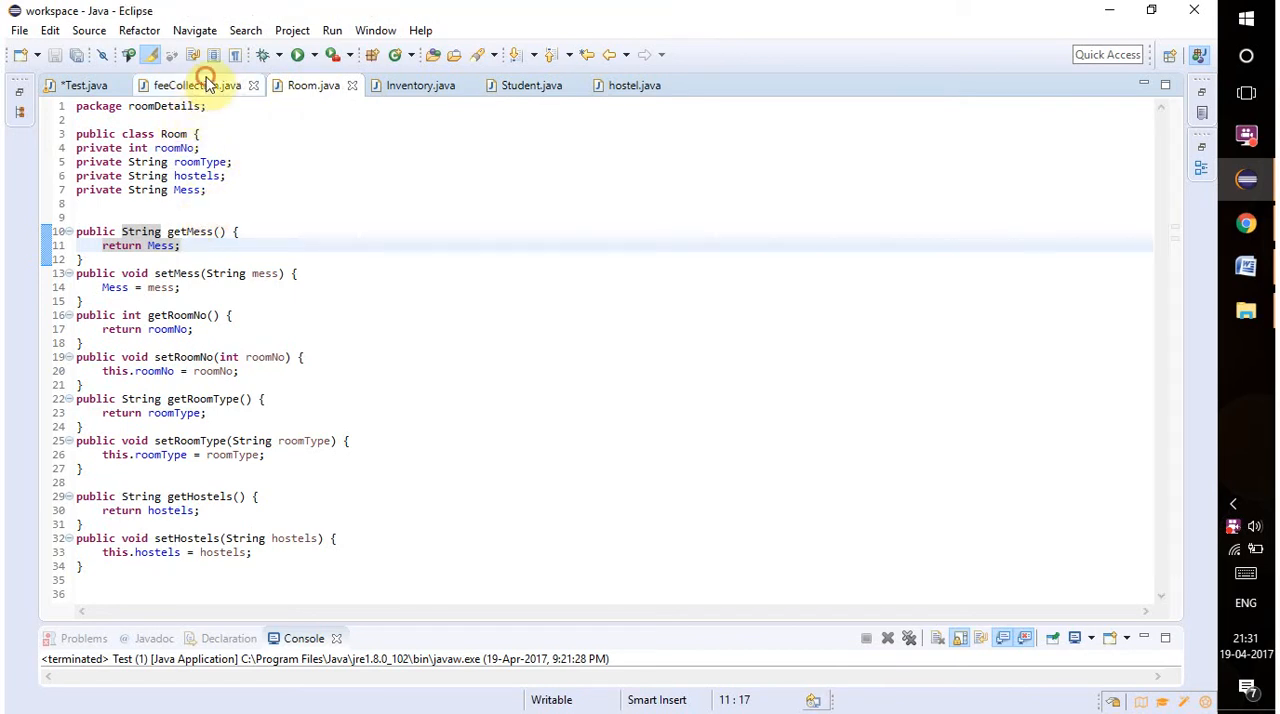
pyautogui.click(196, 85)
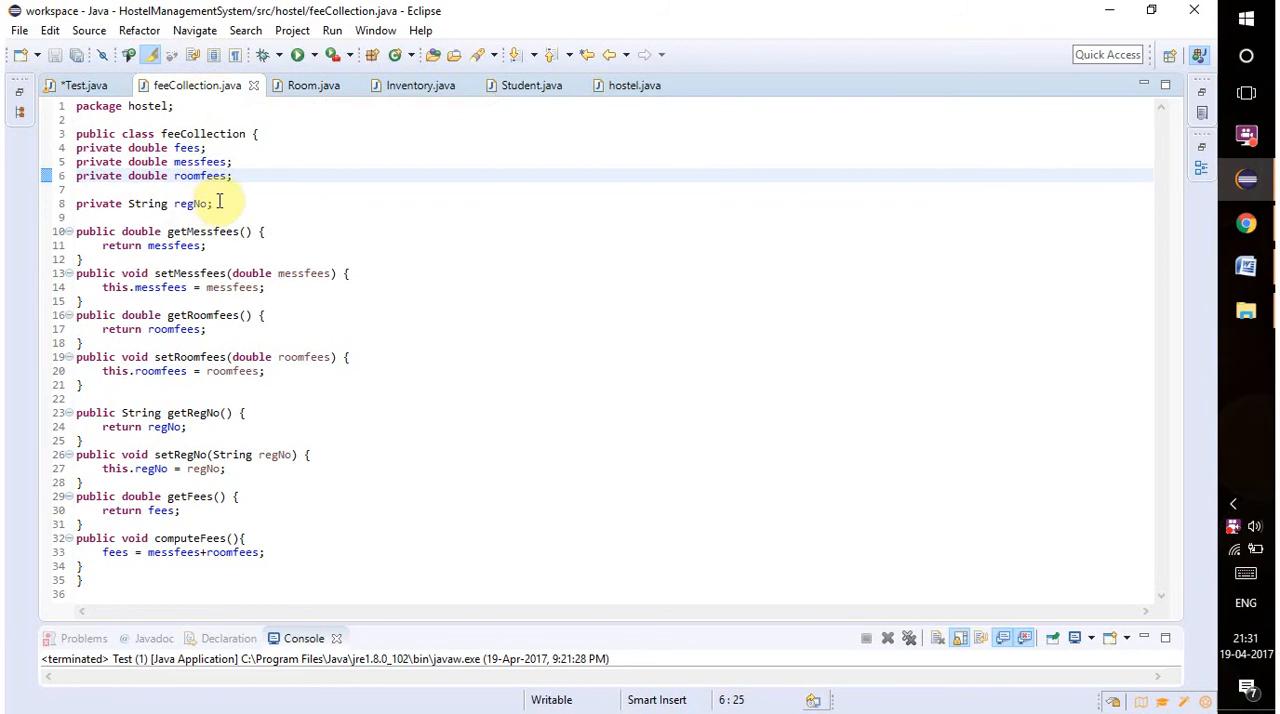
pyautogui.moveTo(200, 175)
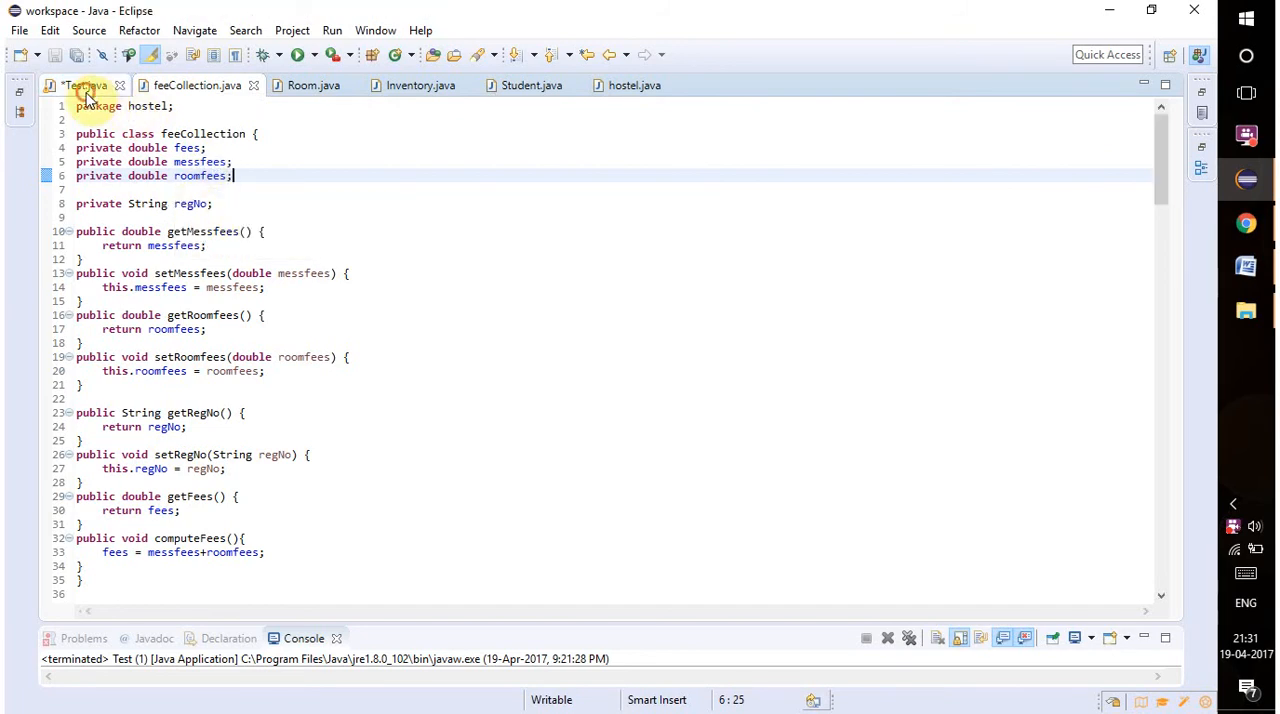
# Switch to Test.java and scroll through its add, update and display switch cases.
pyautogui.click(85, 85)
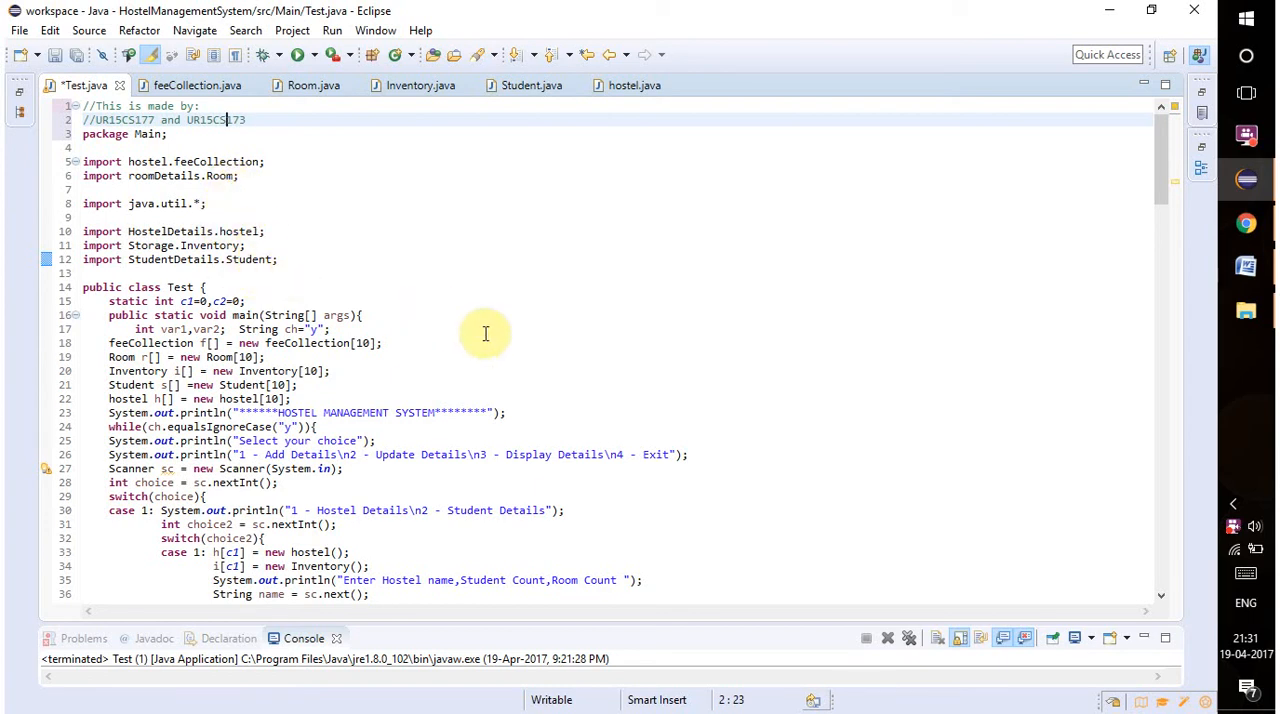
pyautogui.moveTo(345, 465)
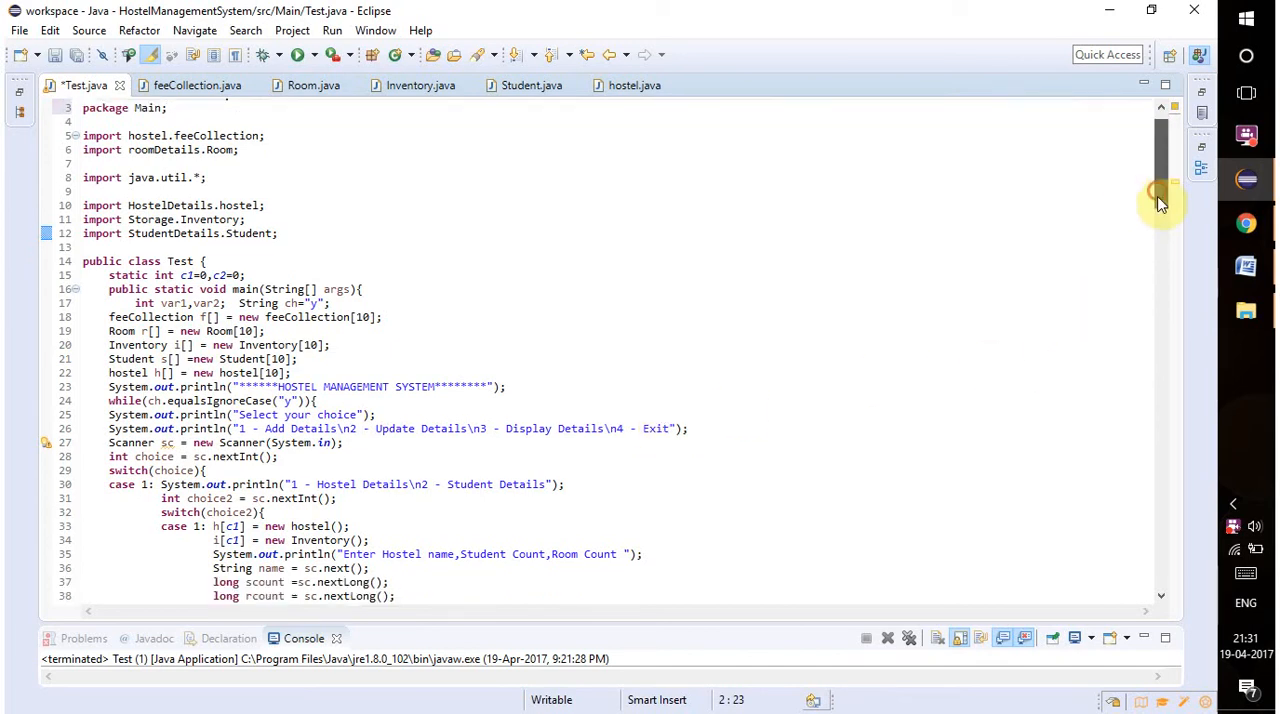
pyautogui.scroll(-3)
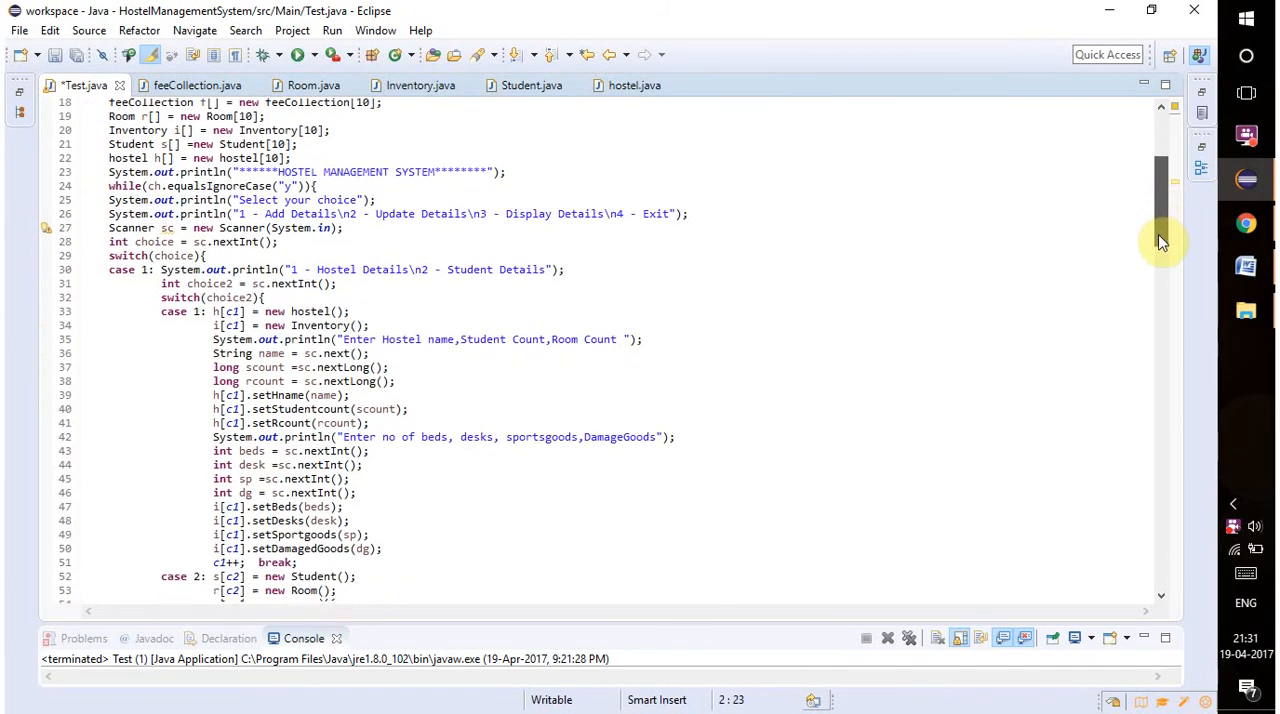
pyautogui.scroll(-3)
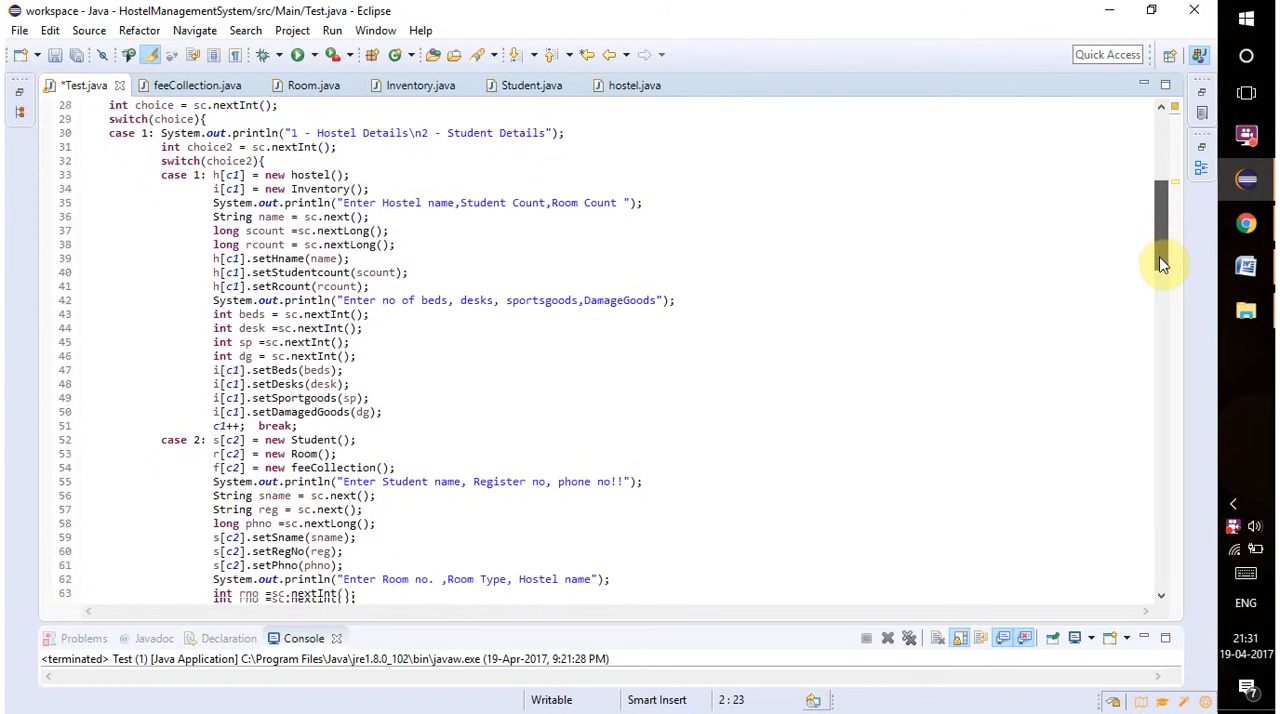
pyautogui.scroll(-3)
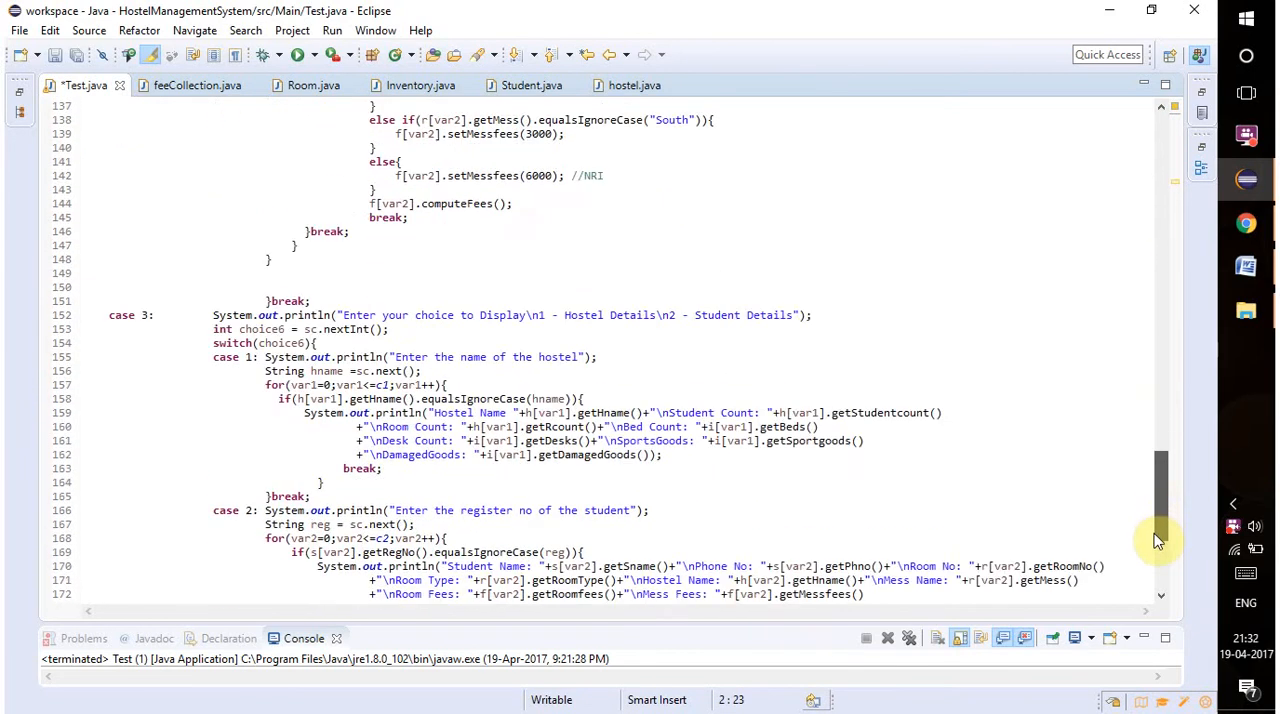
pyautogui.scroll(-3)
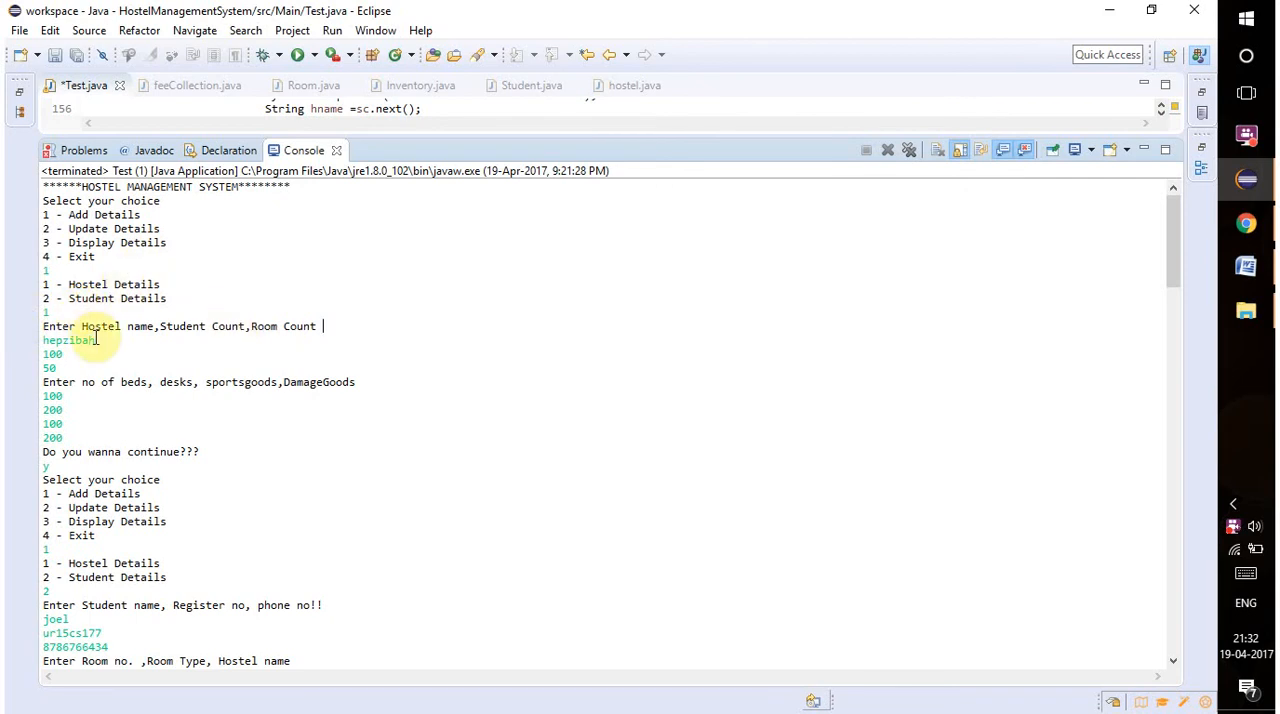
pyautogui.moveTo(208, 337)
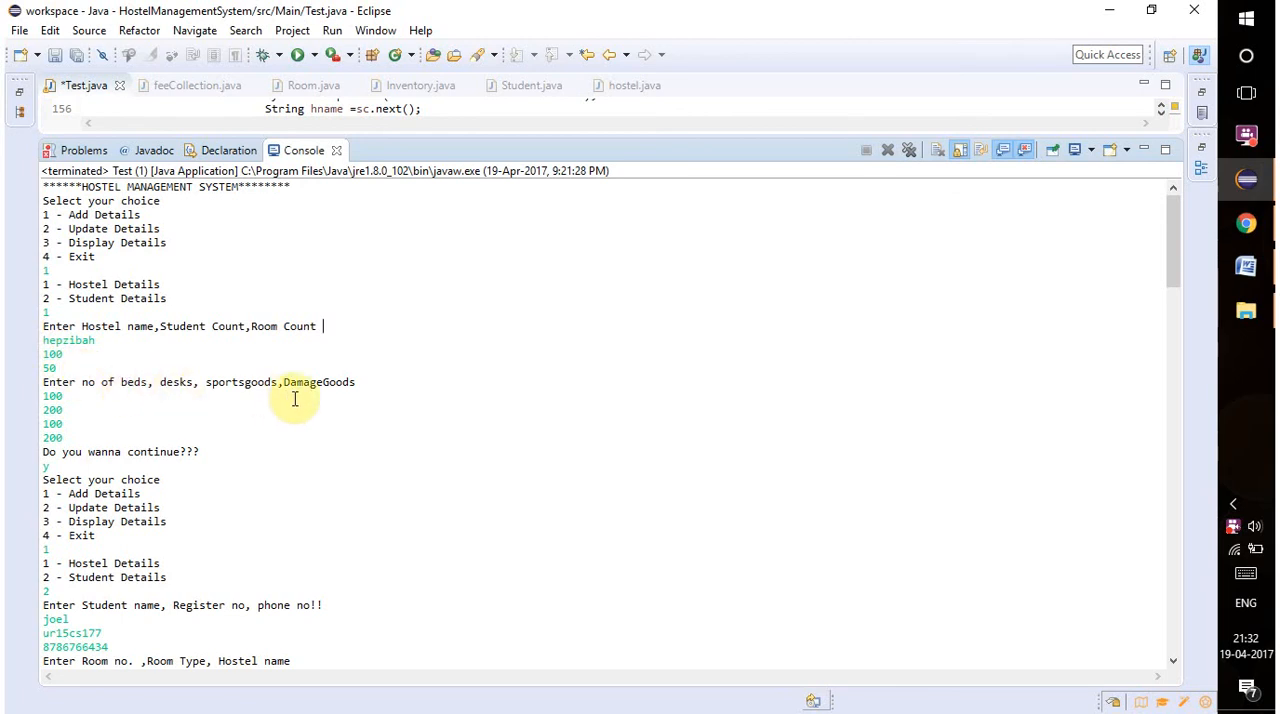
# Scroll the console to the hostel Display Details output with Student Count 100 and Room Count 50.
pyautogui.scroll(-3)
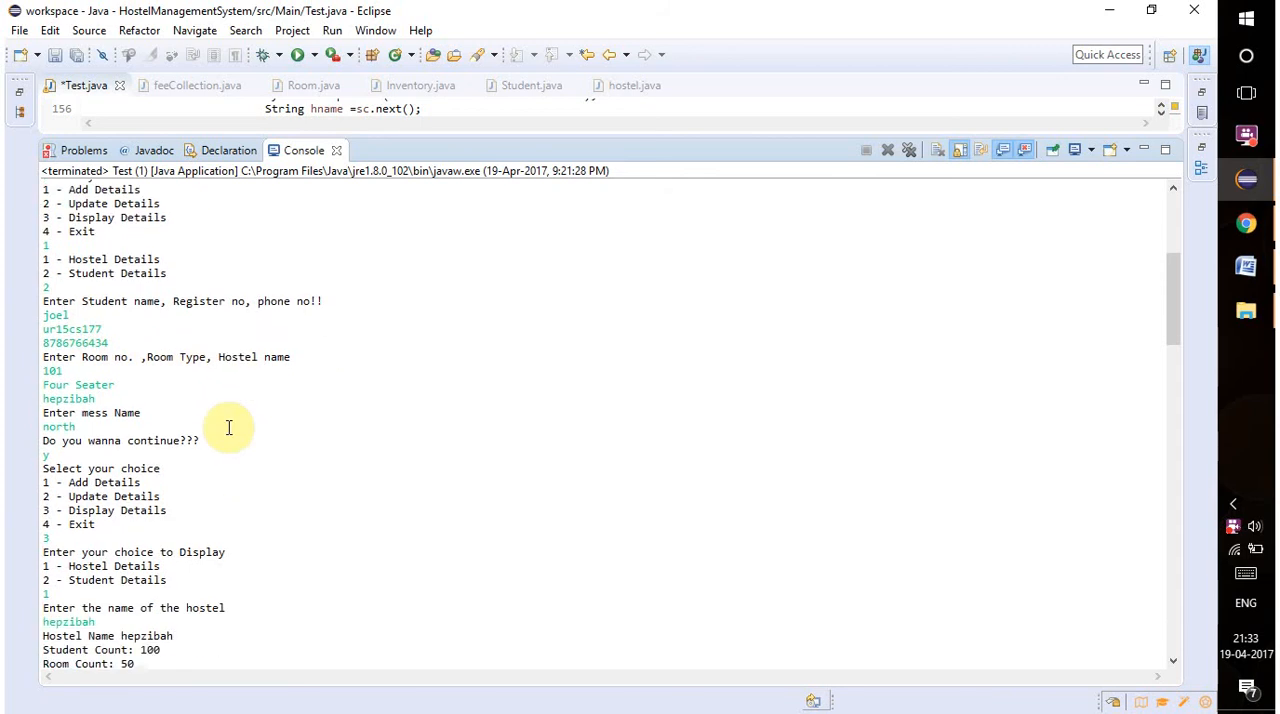
# Scroll the console past the hostel counts to the student record showing Total Fees 14000.0.
pyautogui.scroll(-3)
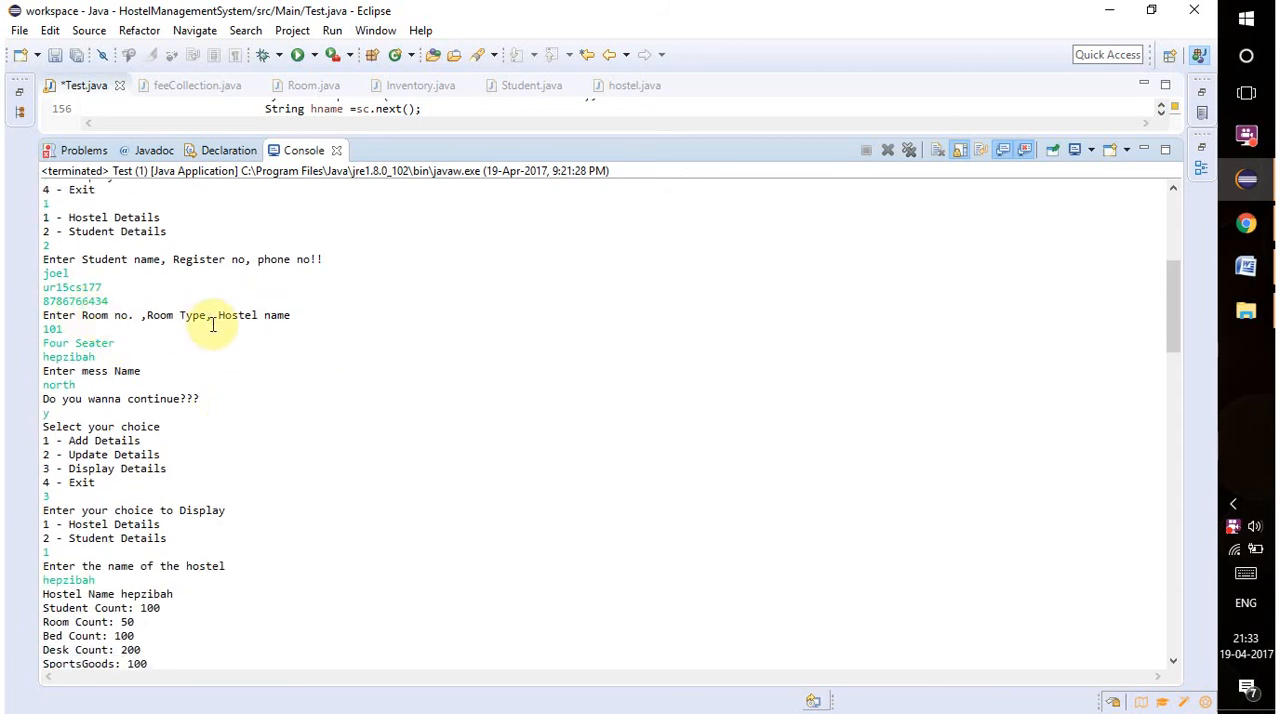
pyautogui.moveTo(277, 375)
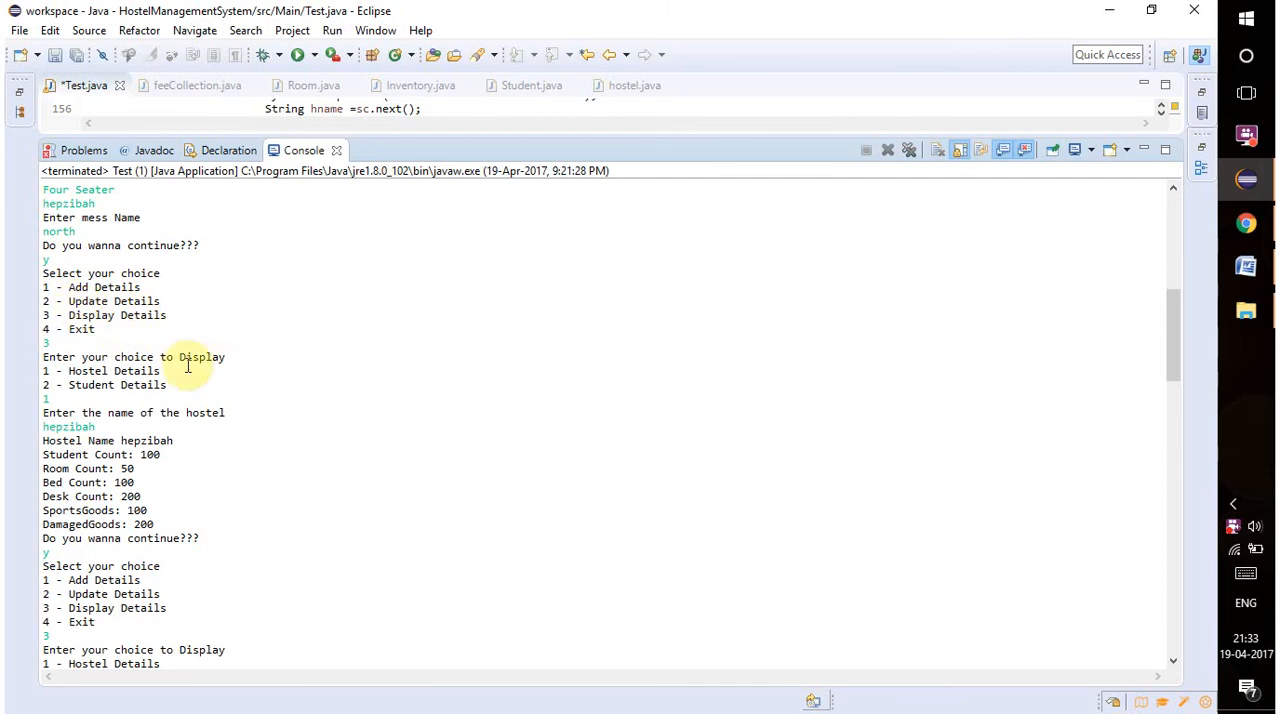
pyautogui.scroll(-3)
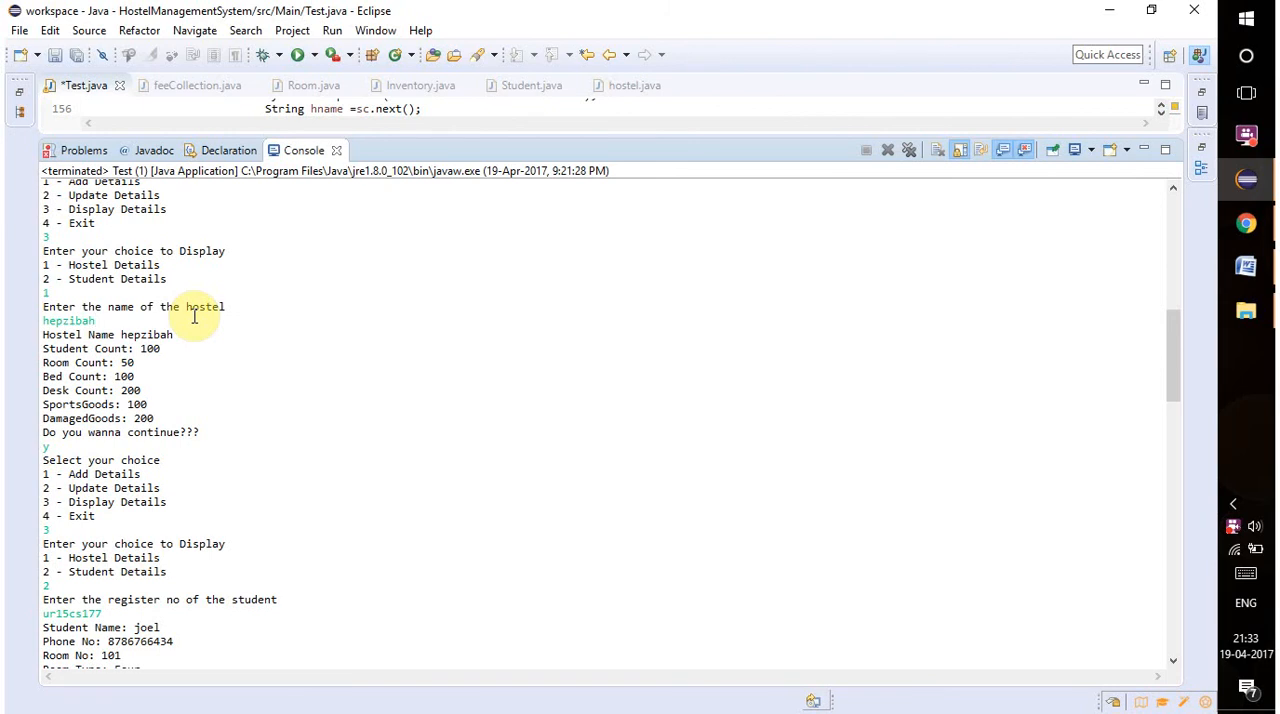
pyautogui.moveTo(188, 379)
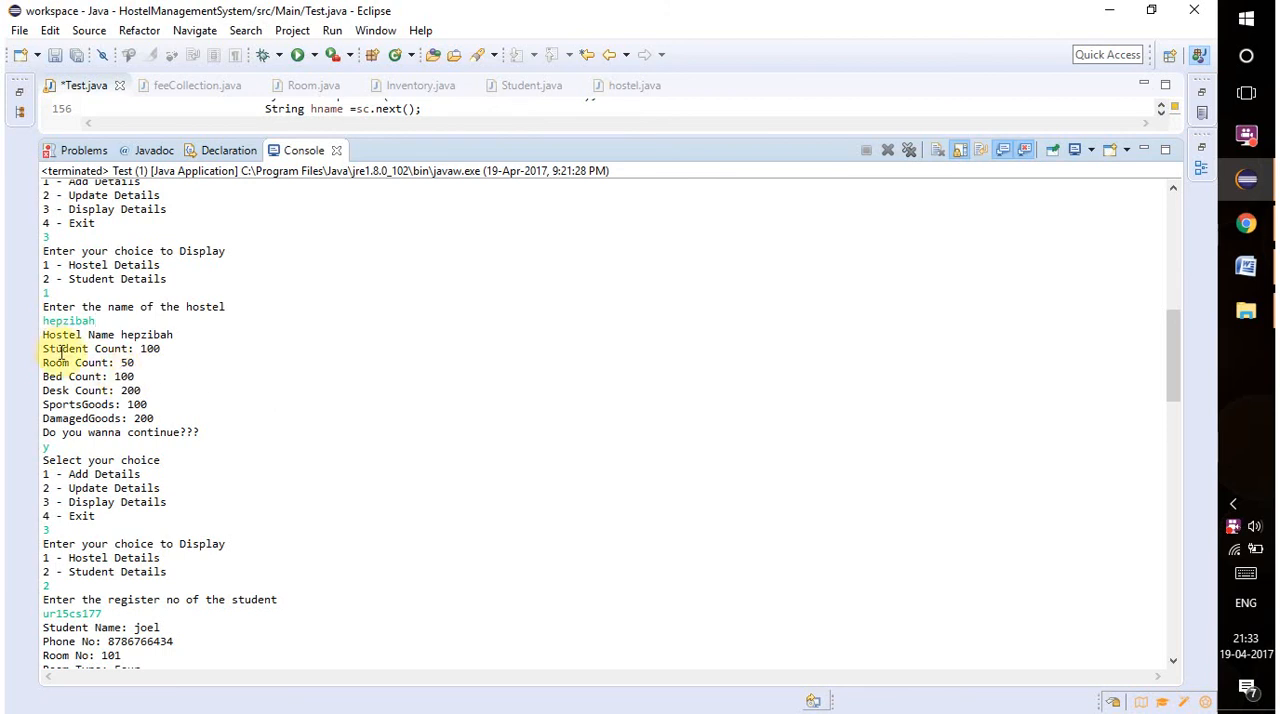
pyautogui.moveTo(288, 462)
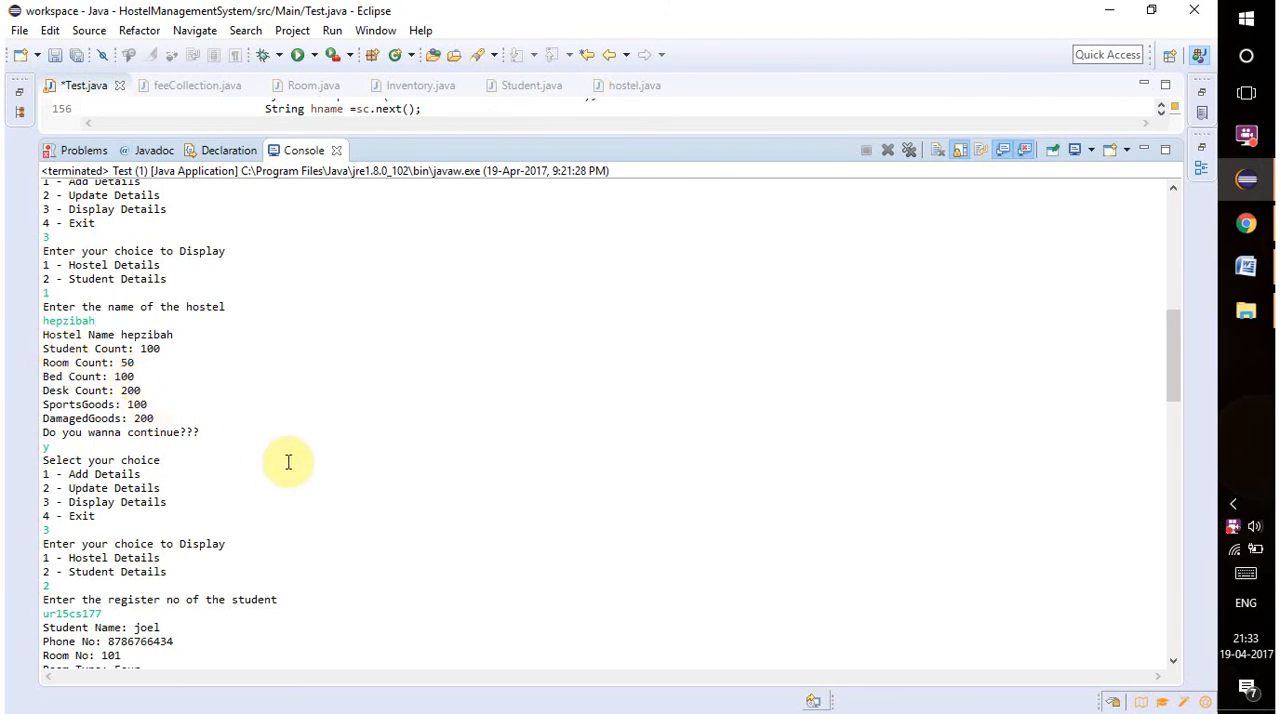
pyautogui.scroll(-3)
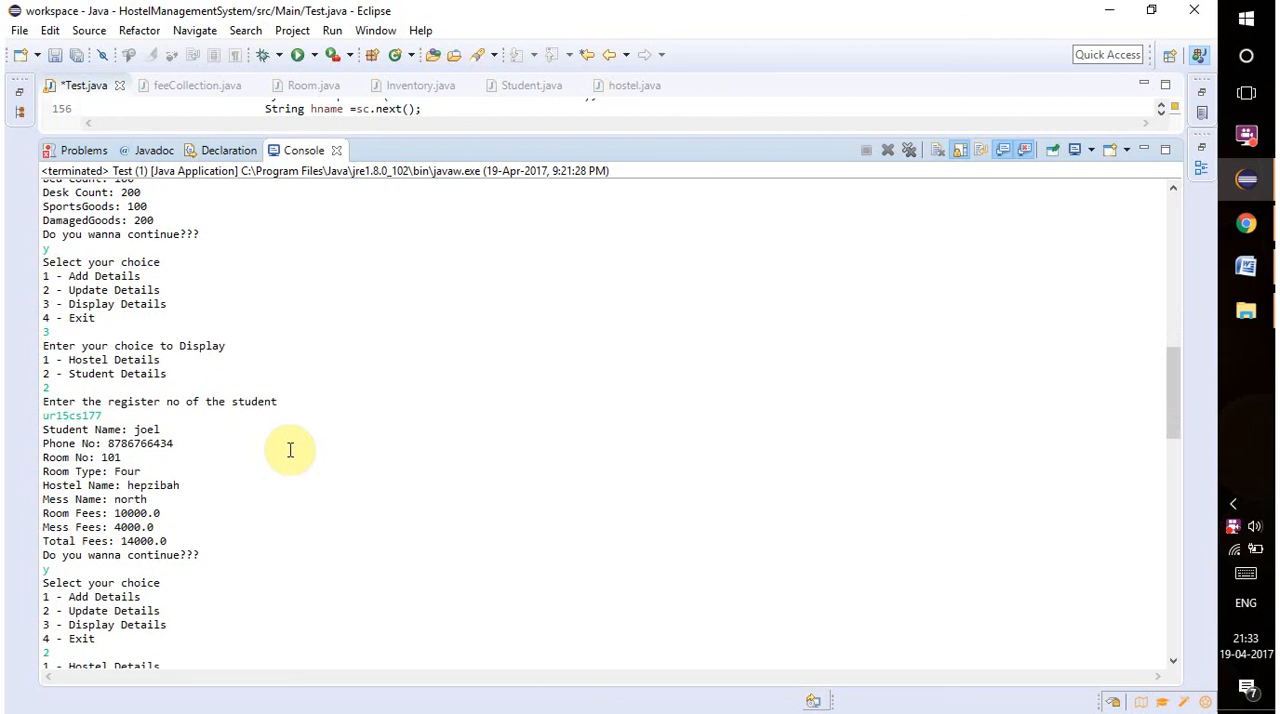
# Scroll the console to the hostel update run setting StudentCount to 200.
pyautogui.scroll(-3)
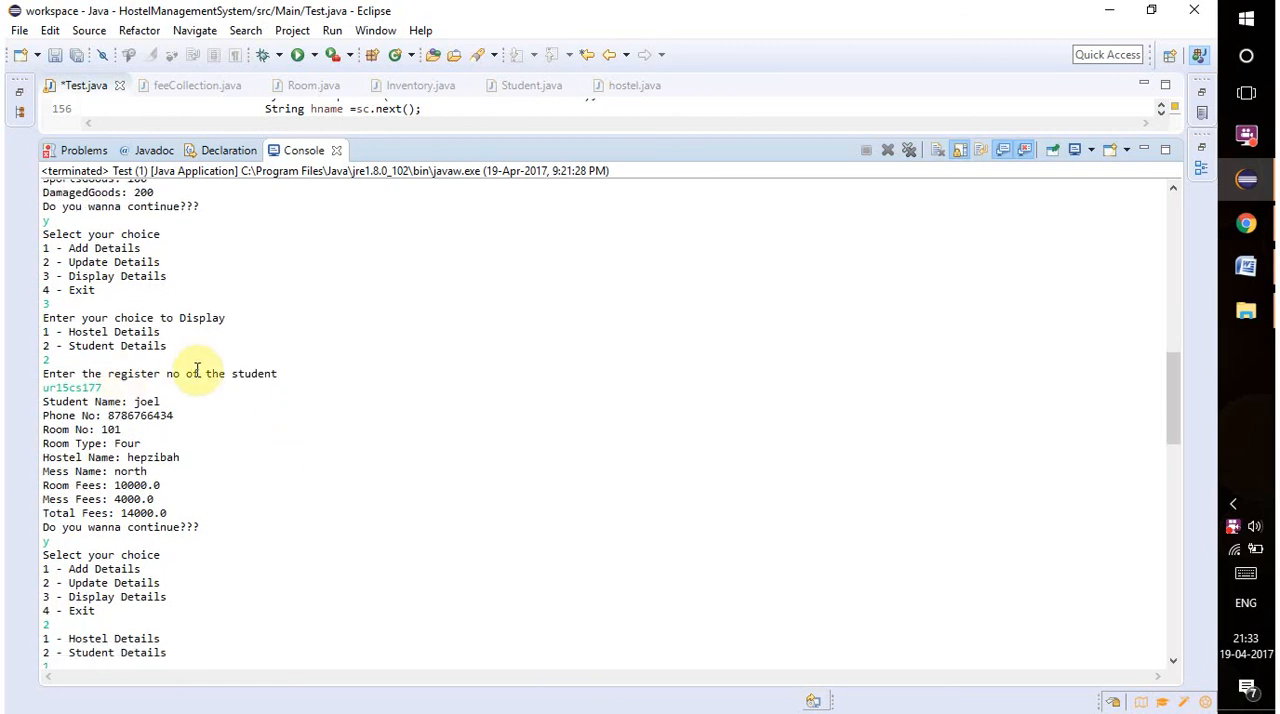
pyautogui.scroll(-3)
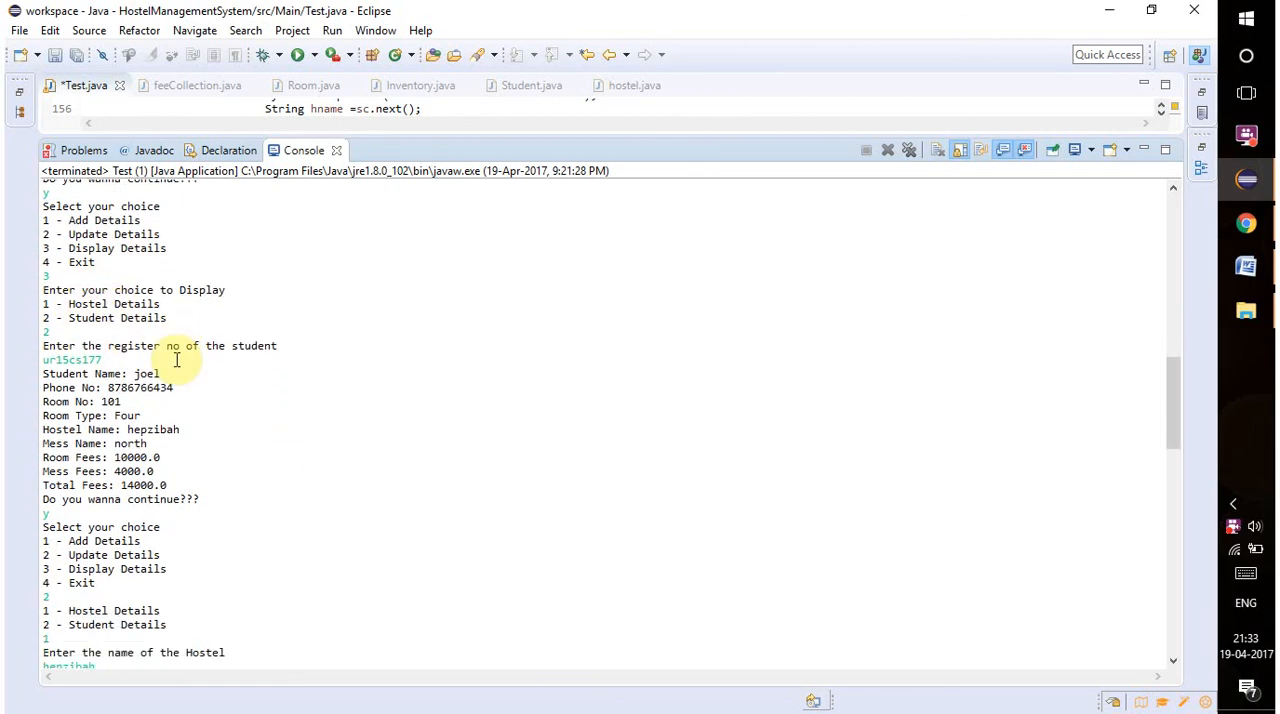
pyautogui.moveTo(250, 418)
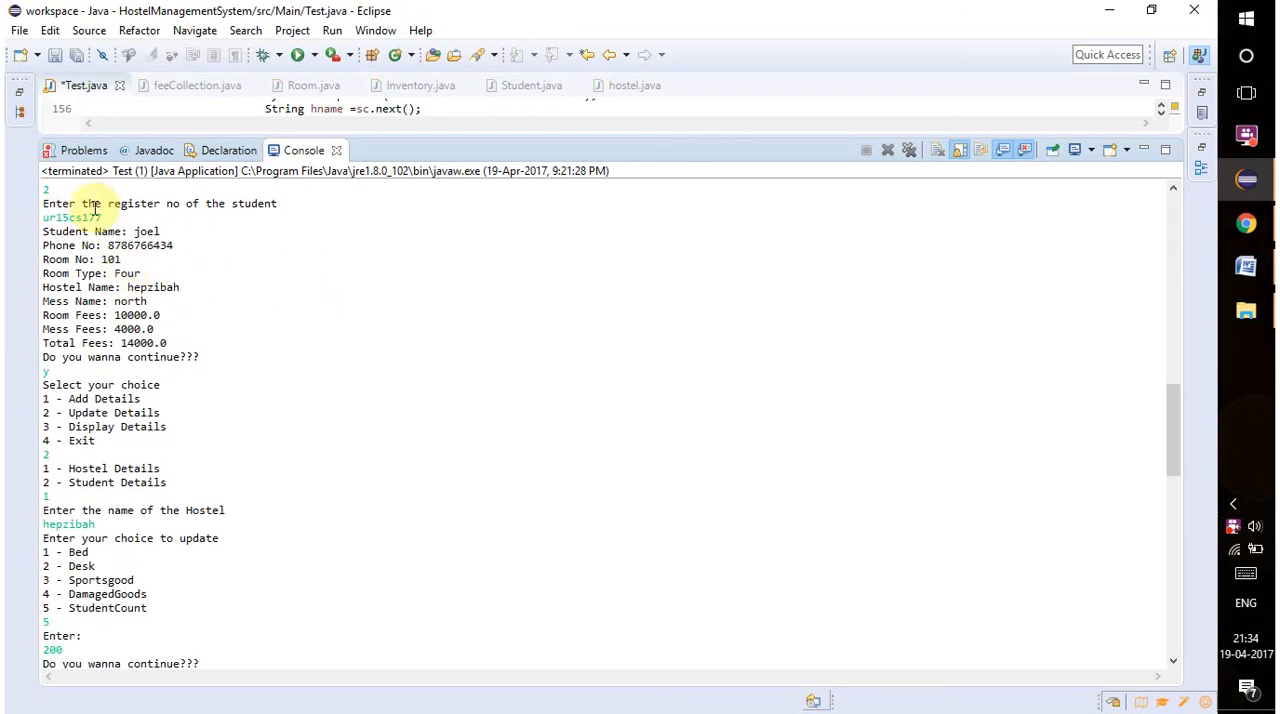
pyautogui.moveTo(318, 367)
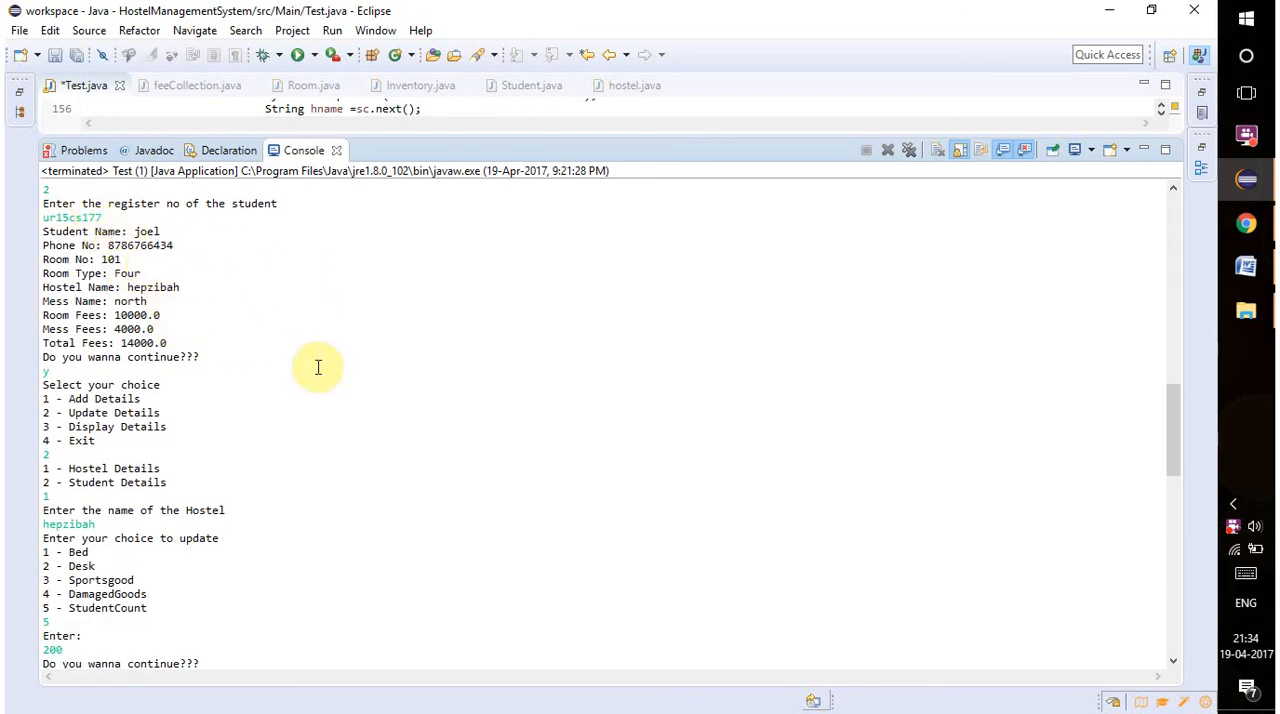
pyautogui.scroll(-3)
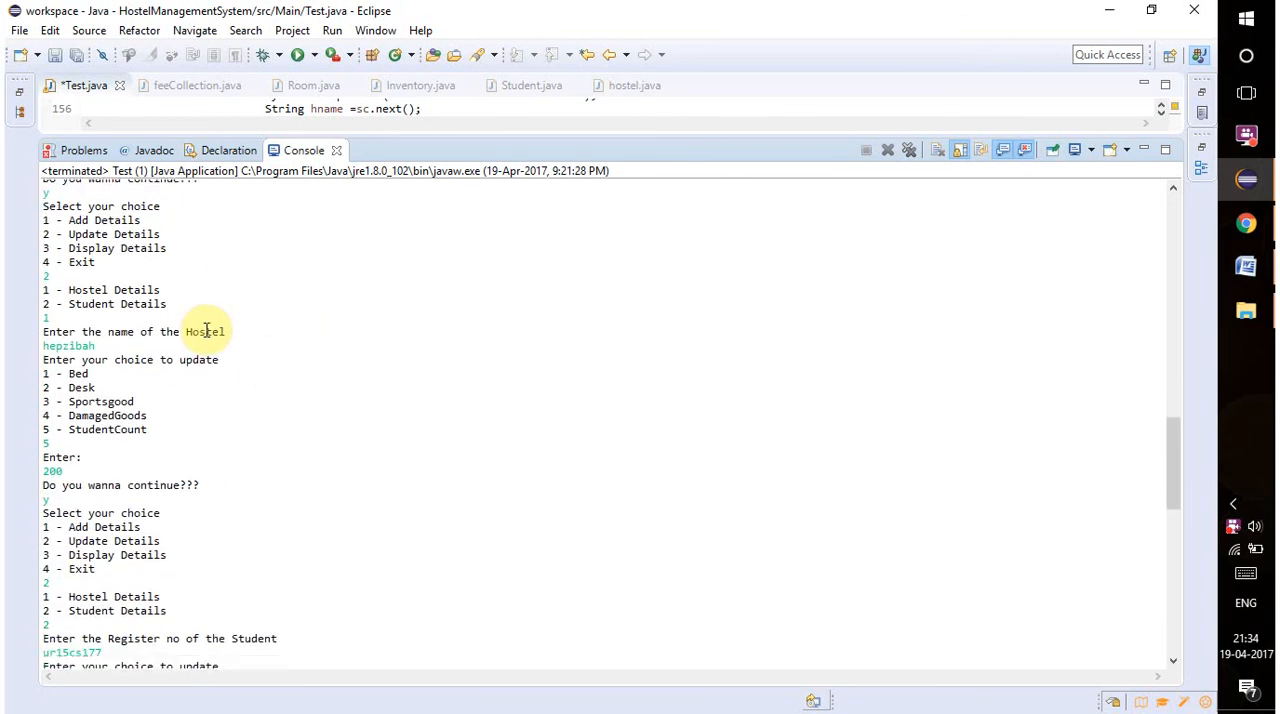
# Scroll the console to the student update changing Mess Name to 'south'.
pyautogui.scroll(-3)
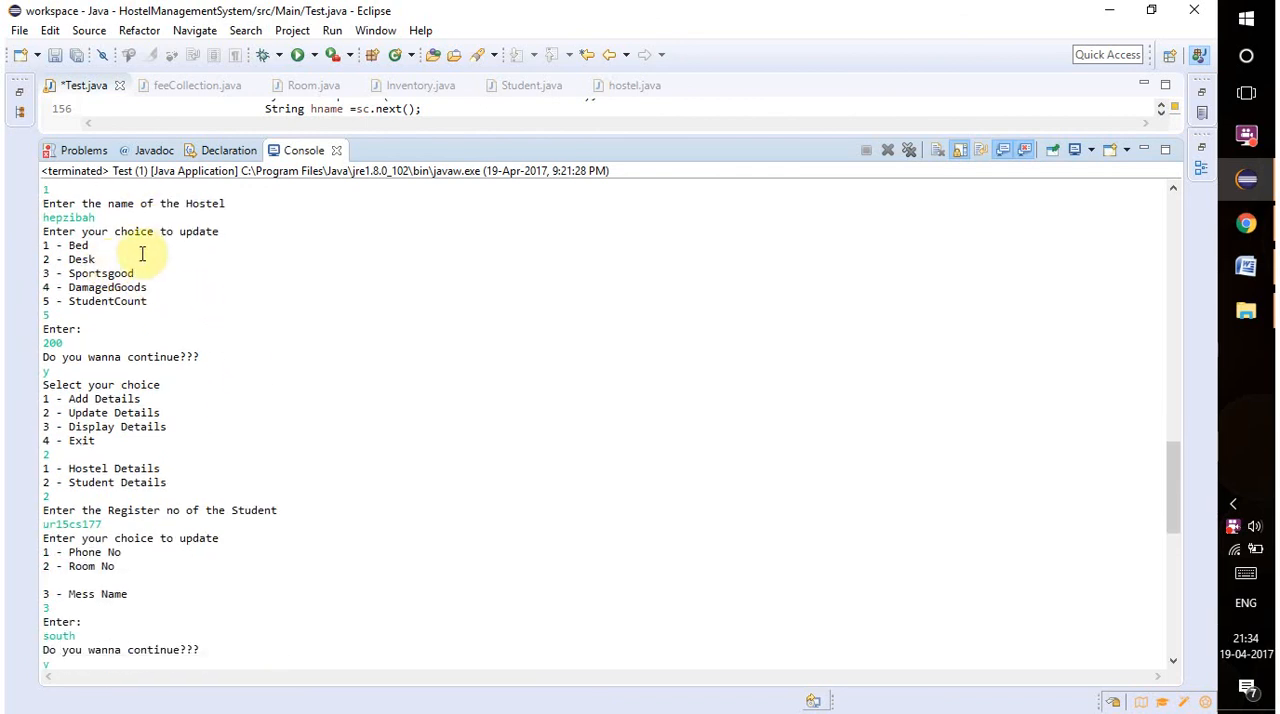
pyautogui.moveTo(189, 250)
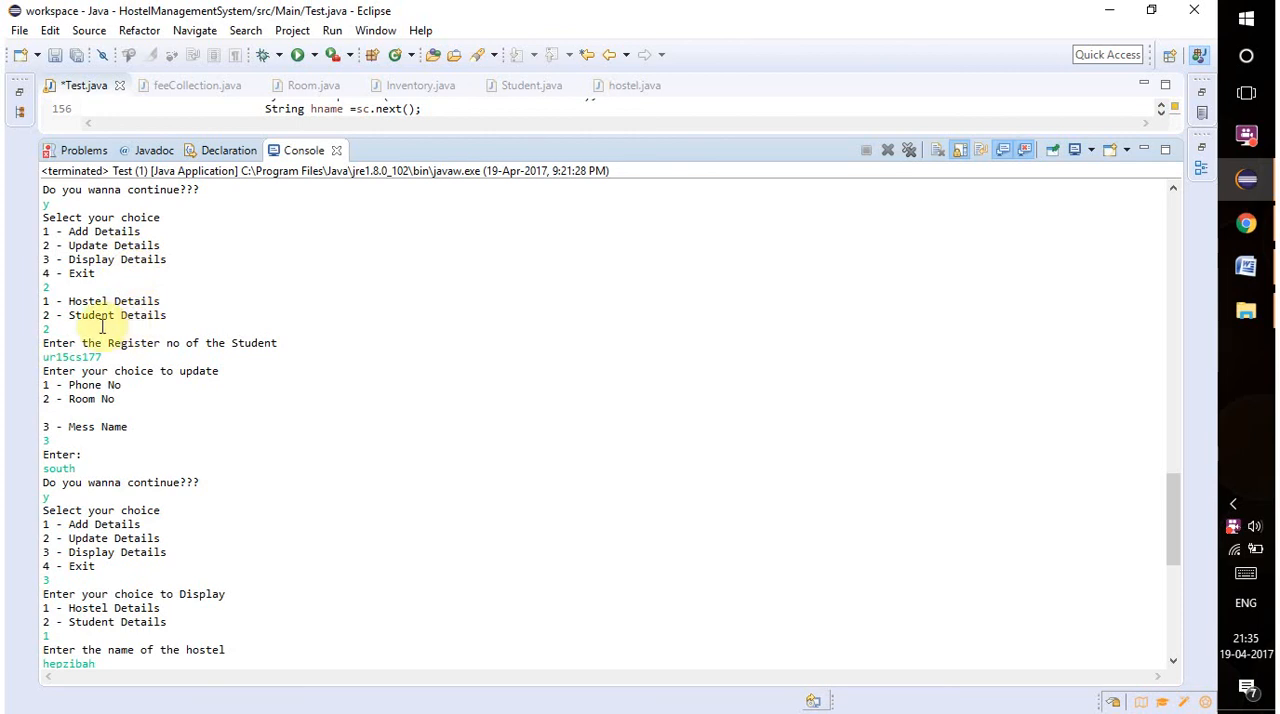
# Scroll the console to the re-displayed hepzibah hostel details showing Student Count 200.
pyautogui.scroll(-3)
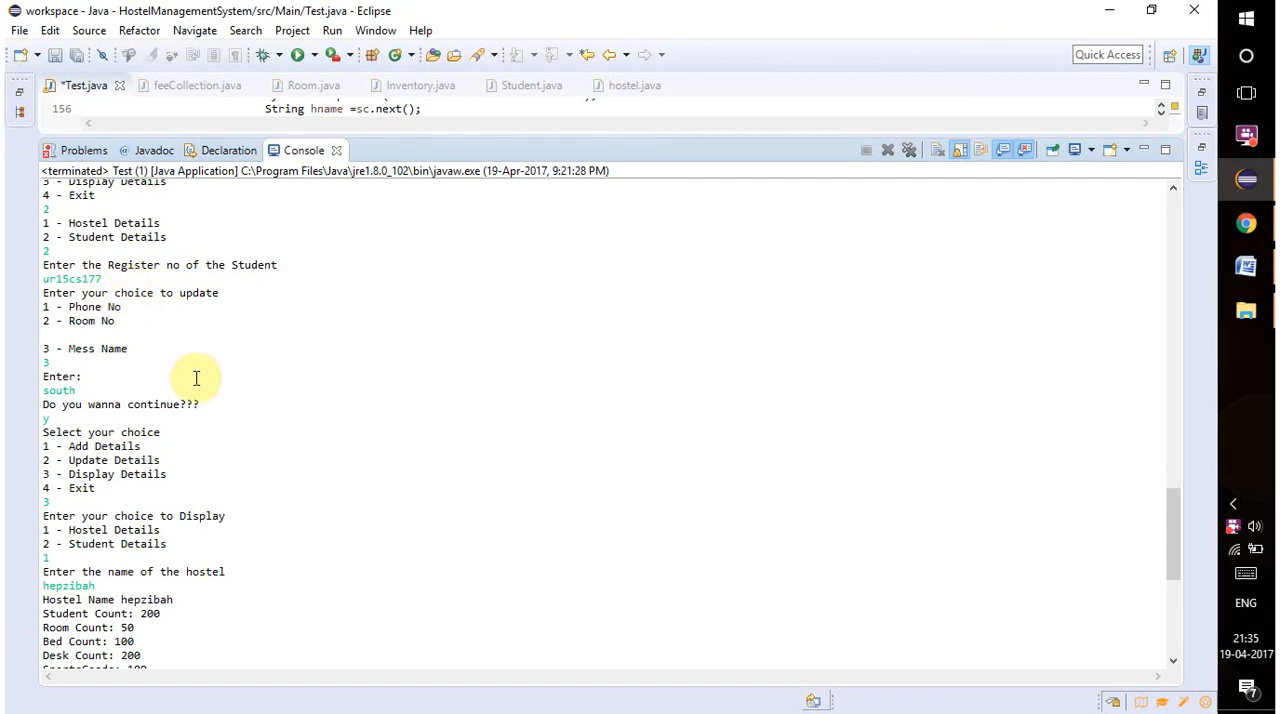
pyautogui.scroll(-3)
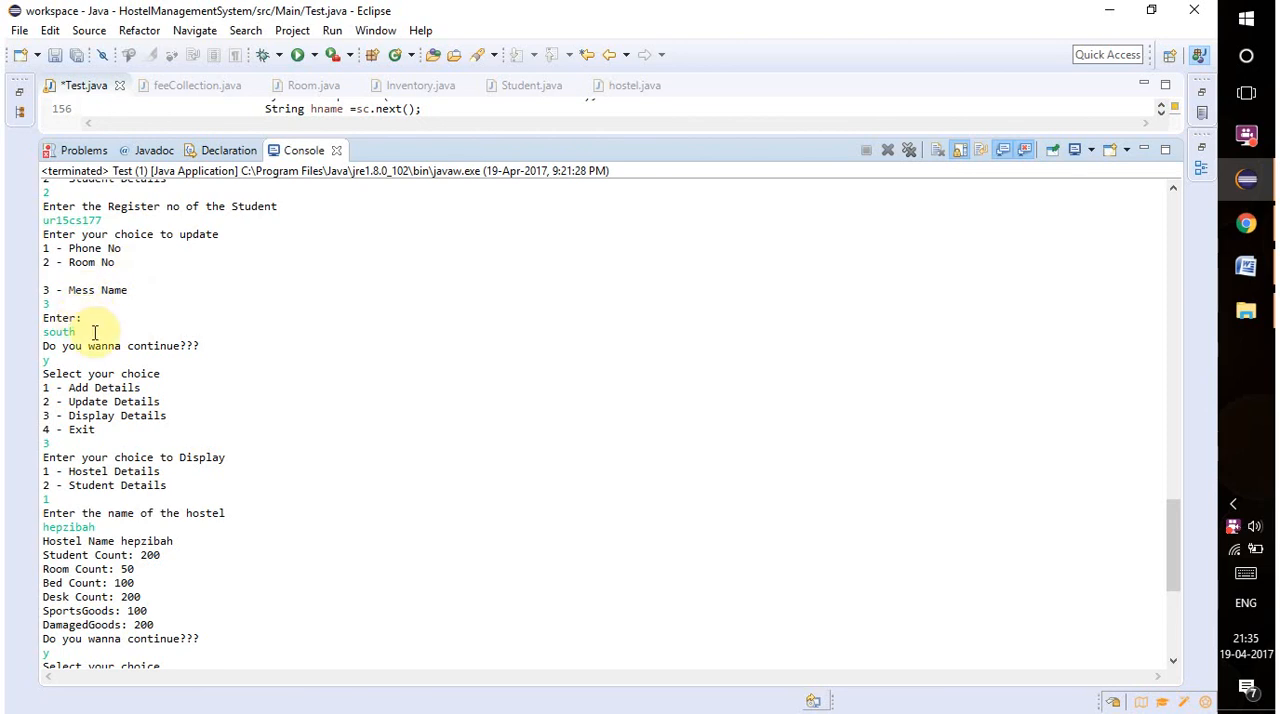
pyautogui.scroll(-3)
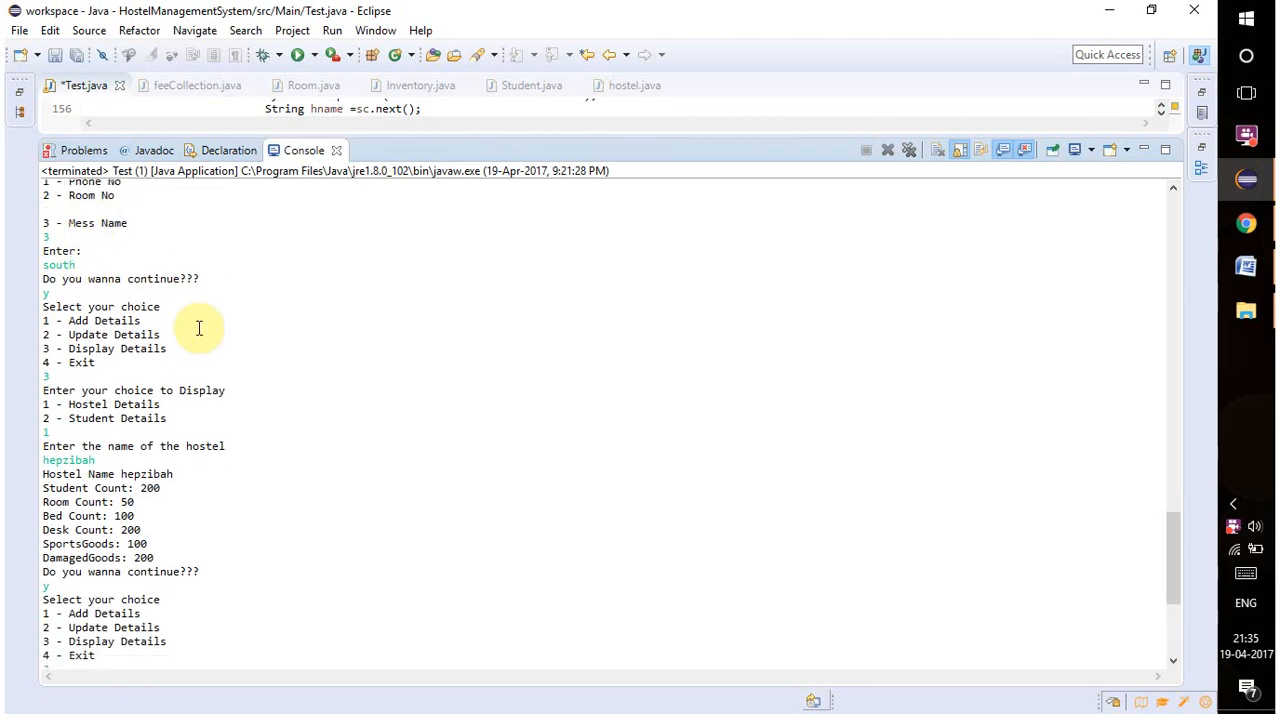